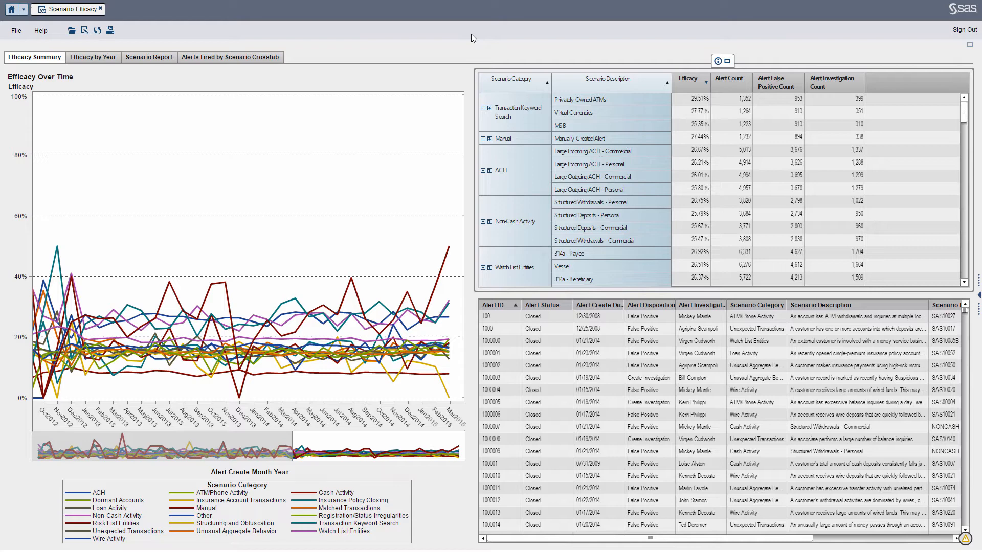
mouse_move(293, 355)
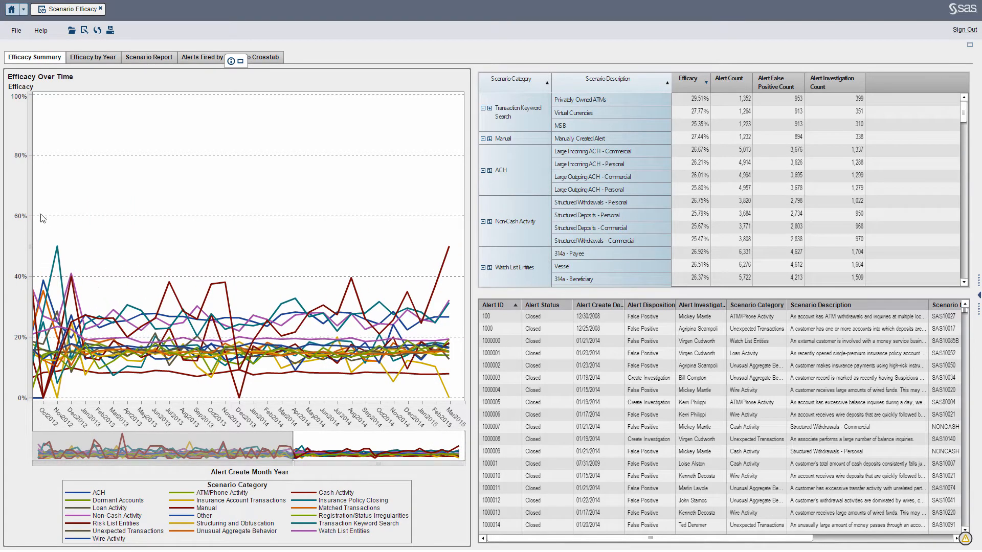
mouse_move(207, 363)
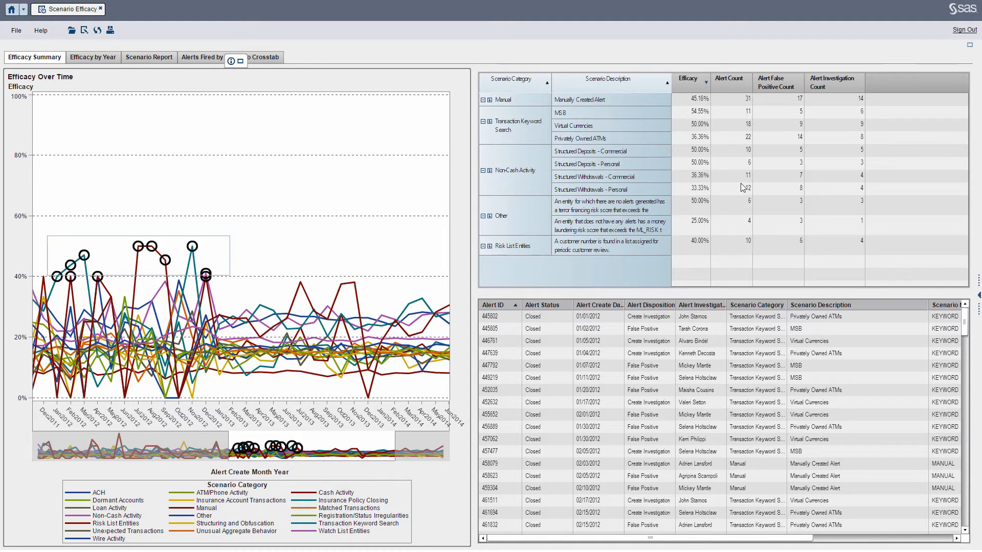
mouse_move(106, 288)
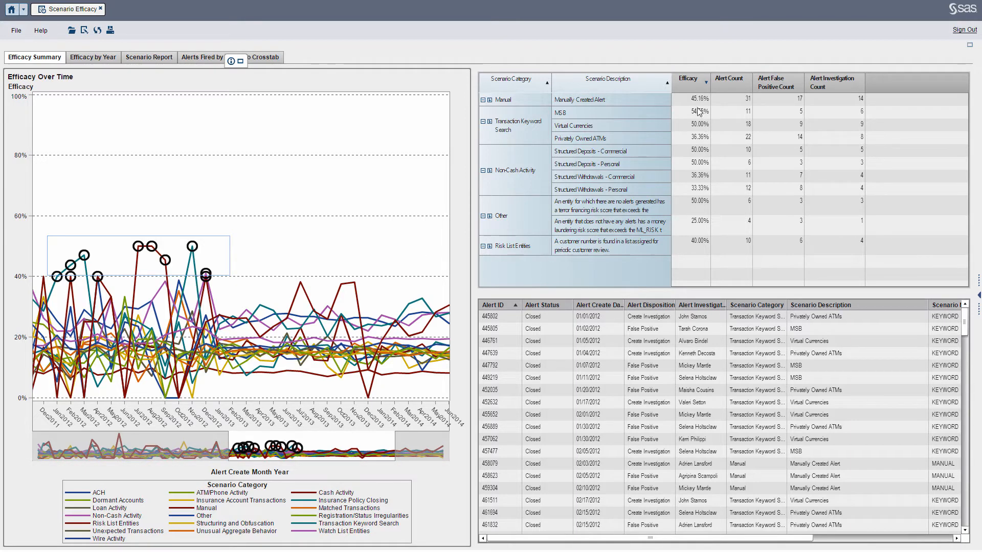
mouse_move(704, 114)
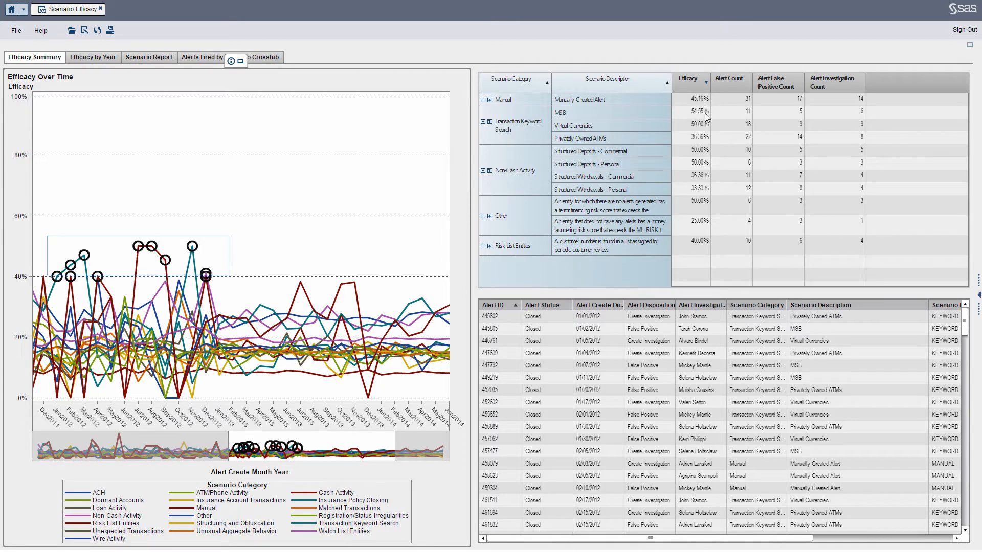
mouse_move(575, 105)
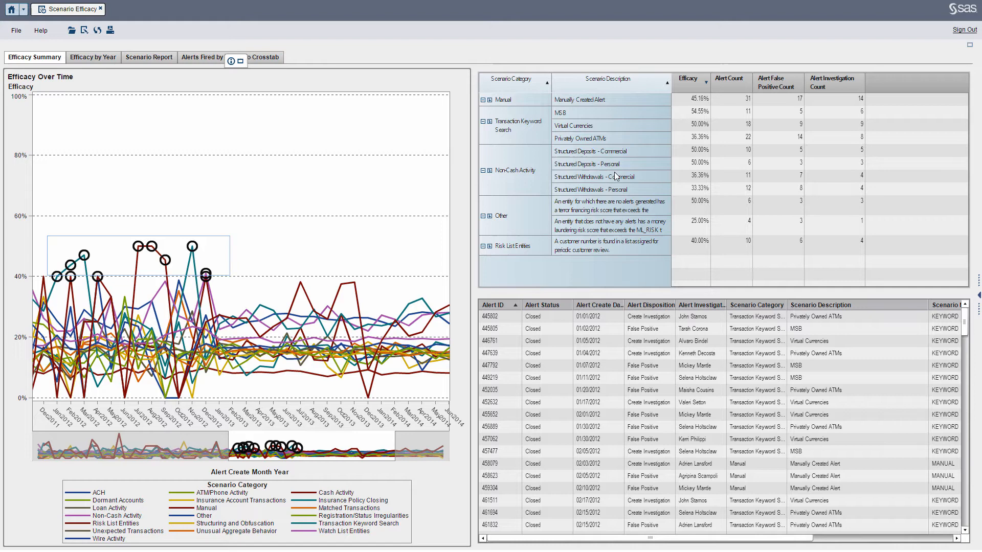
mouse_move(735, 156)
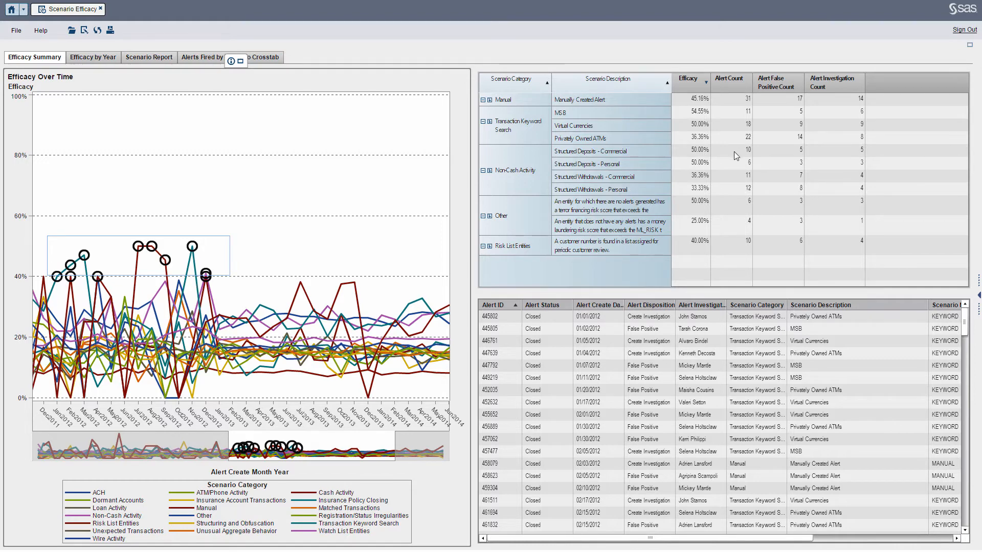
- Filter the alert list to the Structured Withdrawals - Commercial scenario's eleven alerts
click(589, 152)
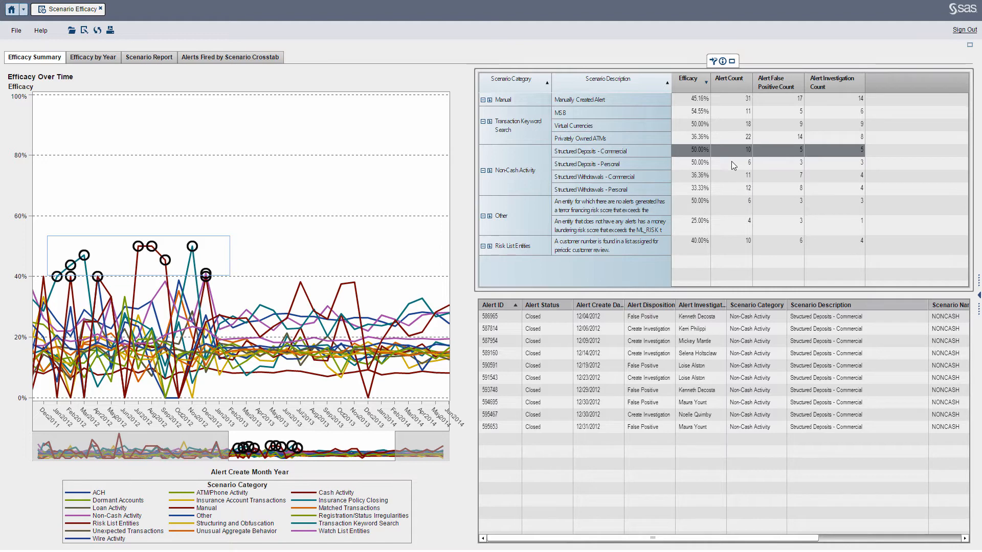
click(587, 164)
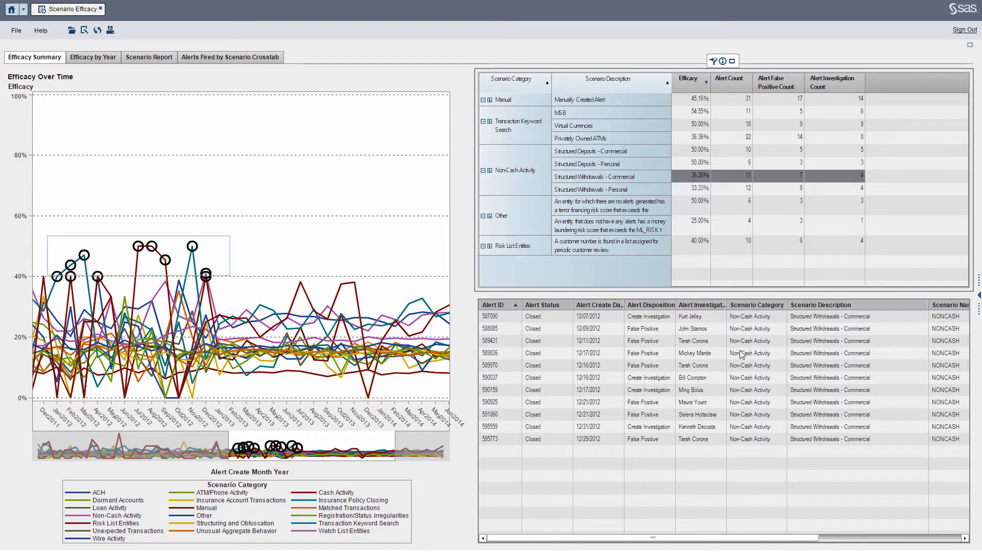
mouse_move(750, 372)
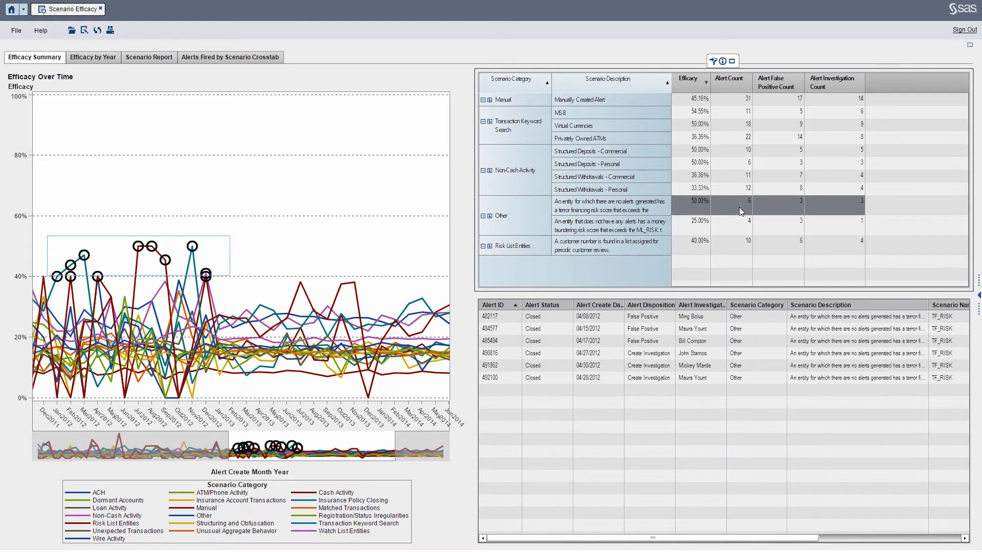
mouse_move(870, 223)
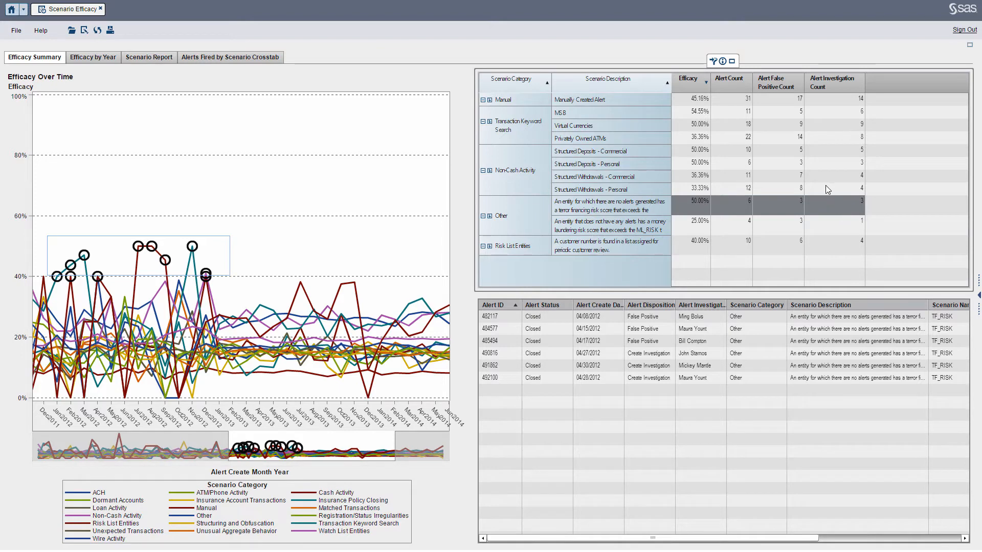
mouse_move(702, 203)
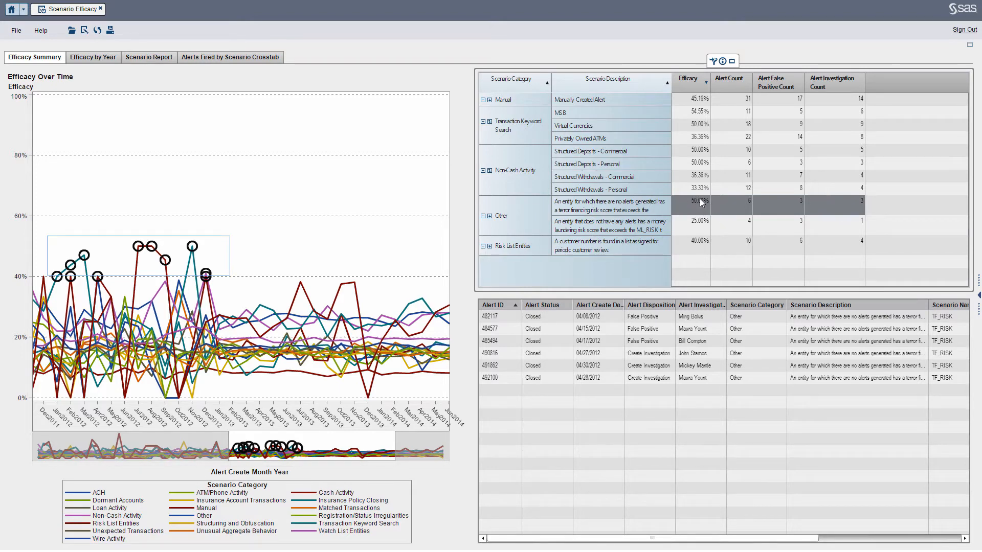
mouse_move(822, 227)
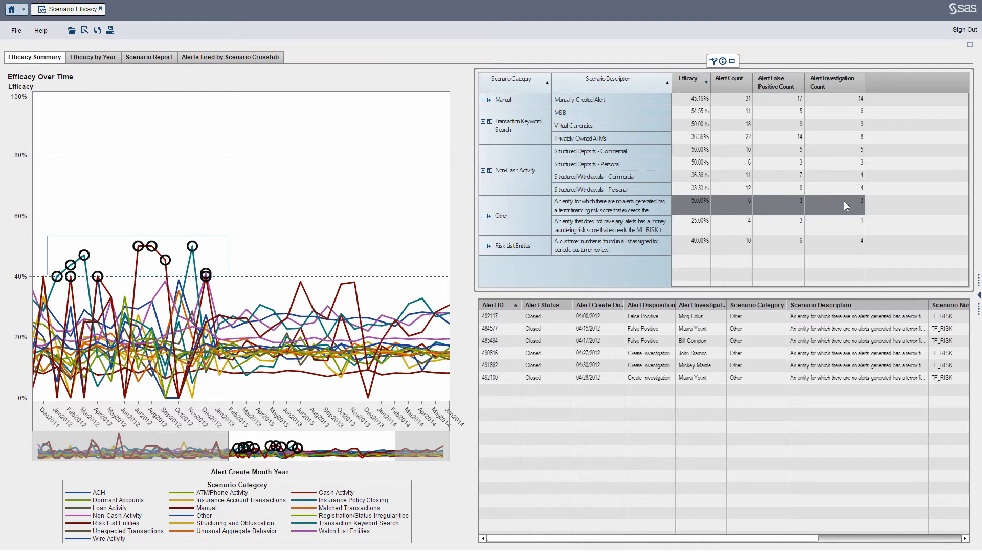
mouse_move(749, 232)
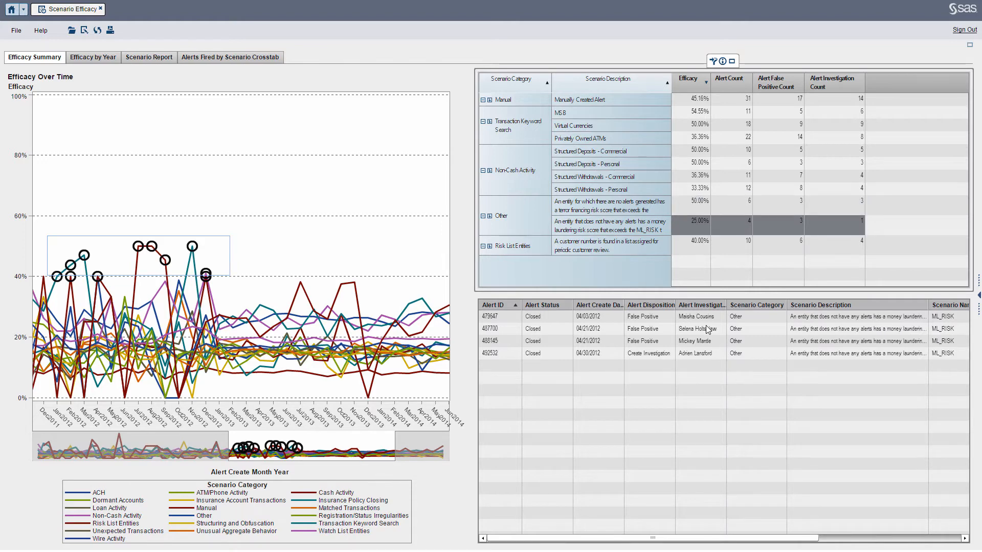
right_click(652, 340)
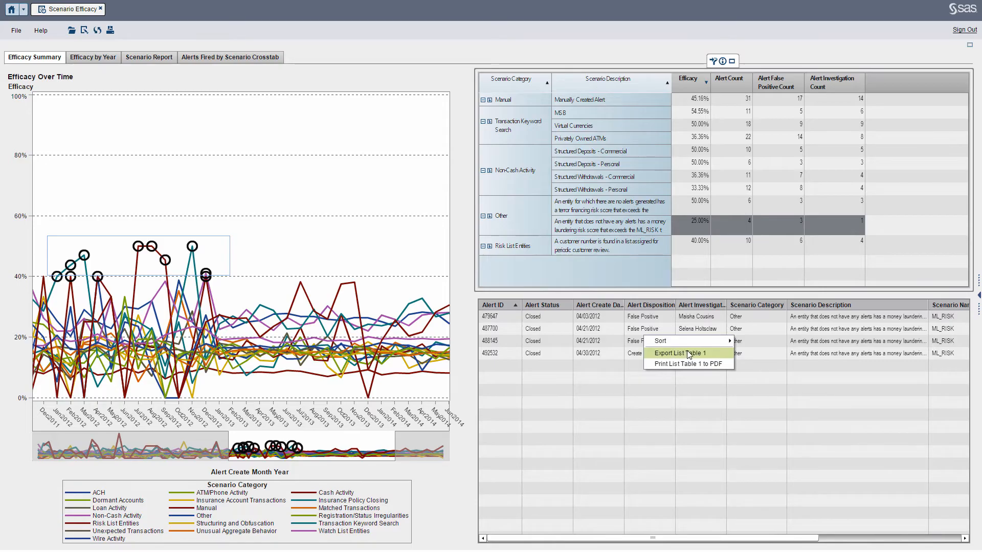
click(680, 353)
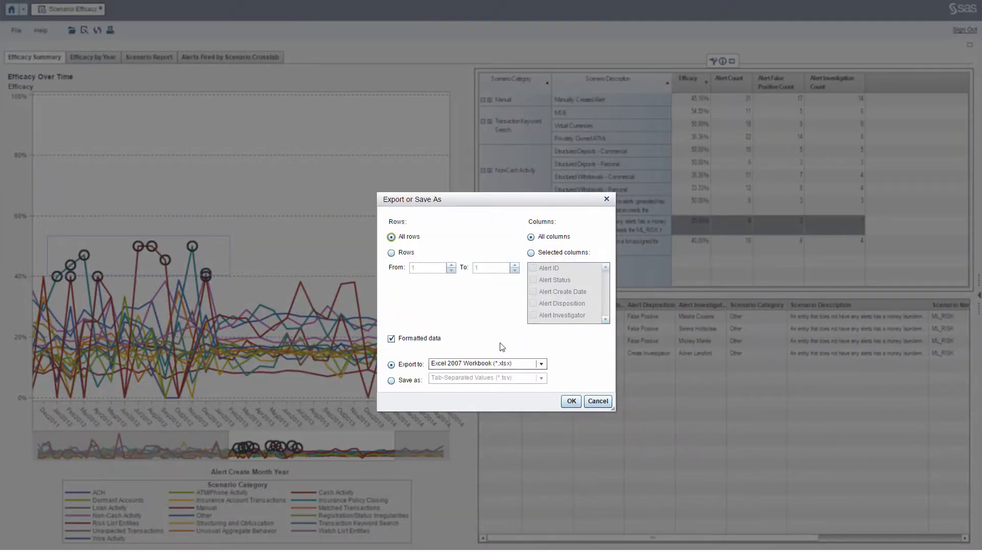
mouse_move(585, 395)
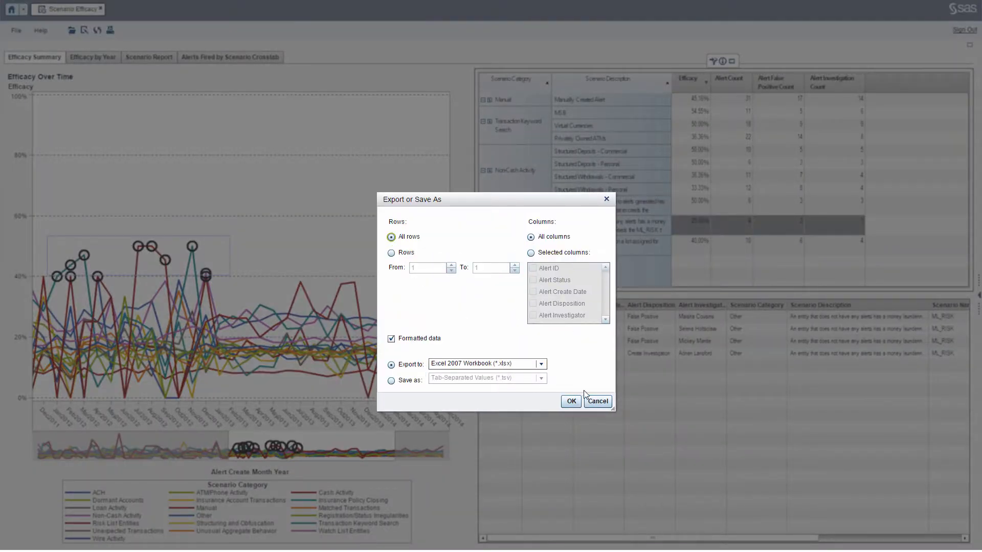
click(596, 401)
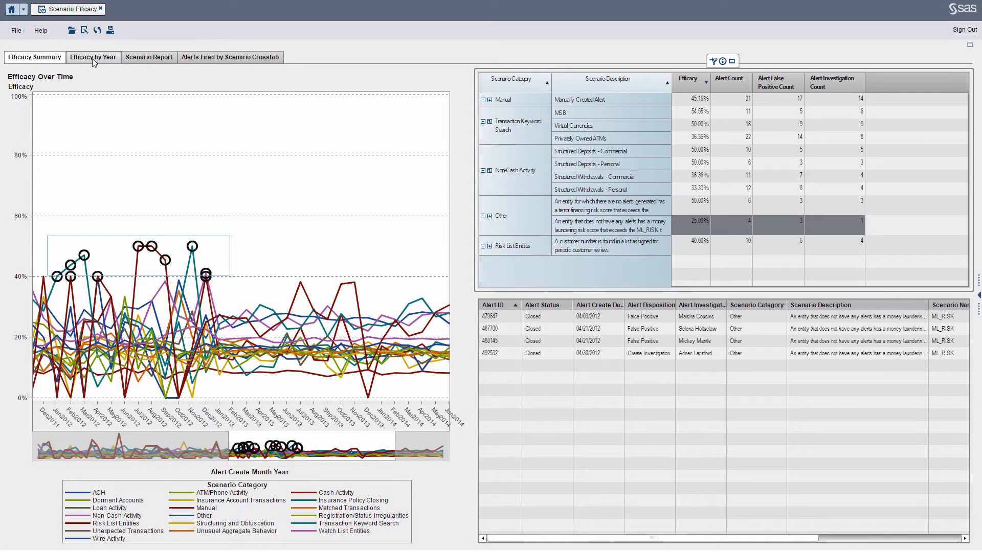
- Show the Efficacy by Year page with the monthly efficacy lines focused on 2014
click(93, 57)
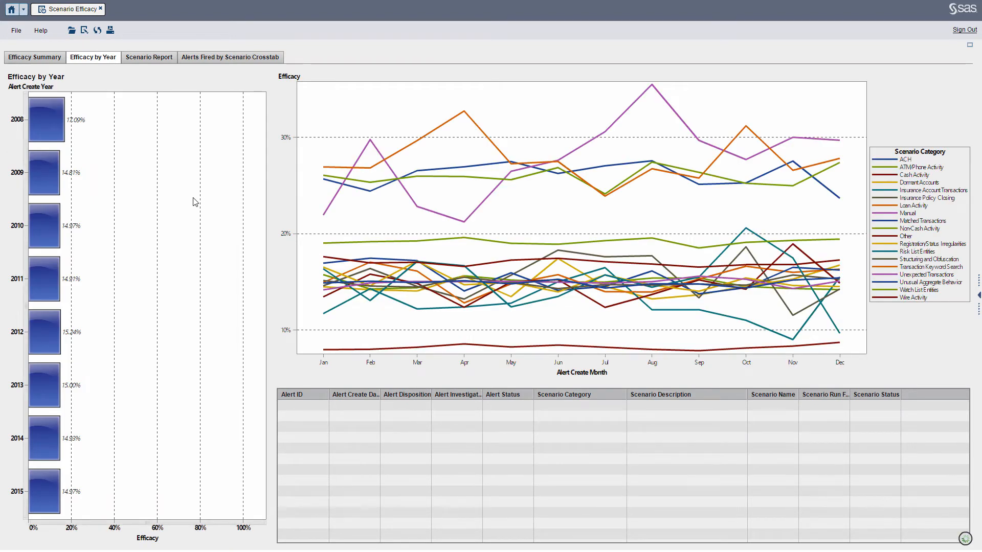
mouse_move(55, 354)
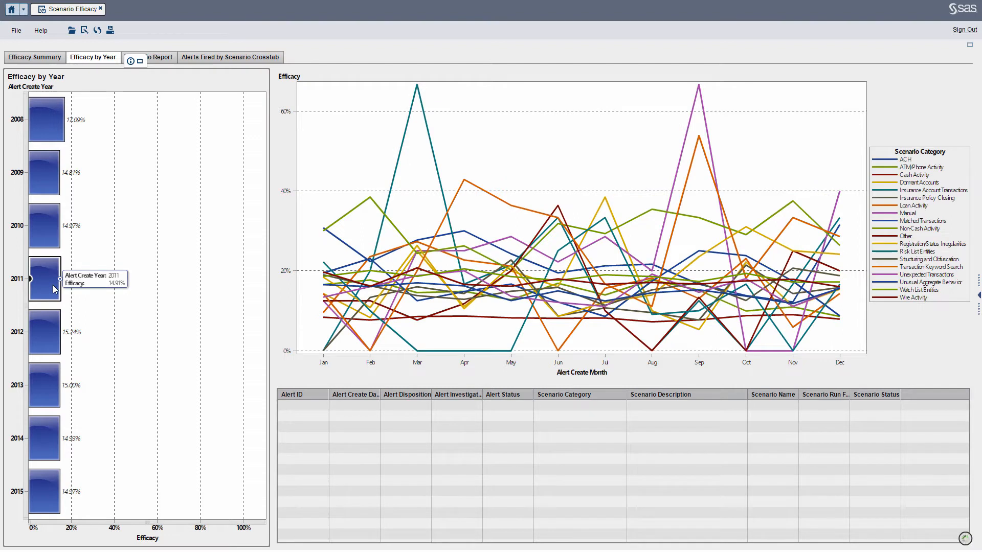
mouse_move(52, 400)
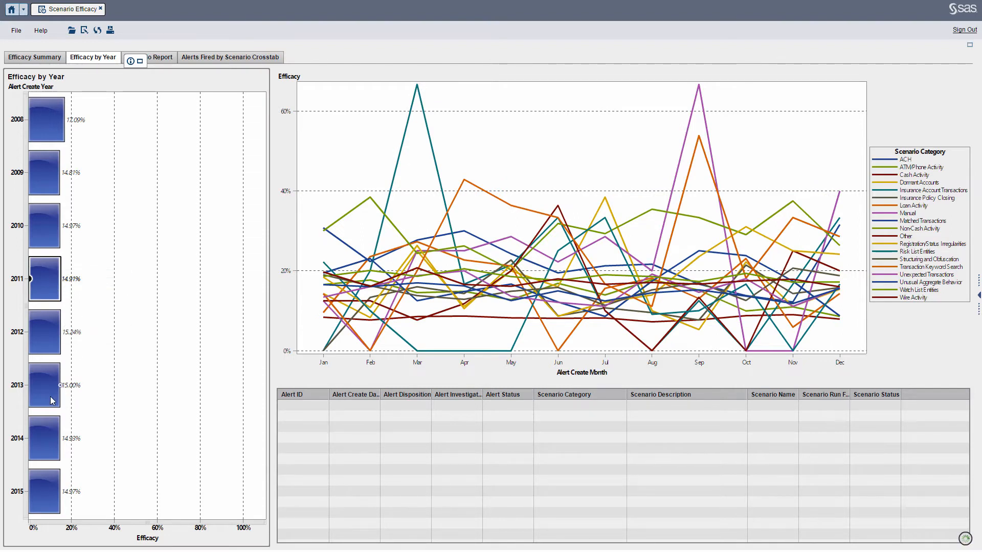
click(44, 438)
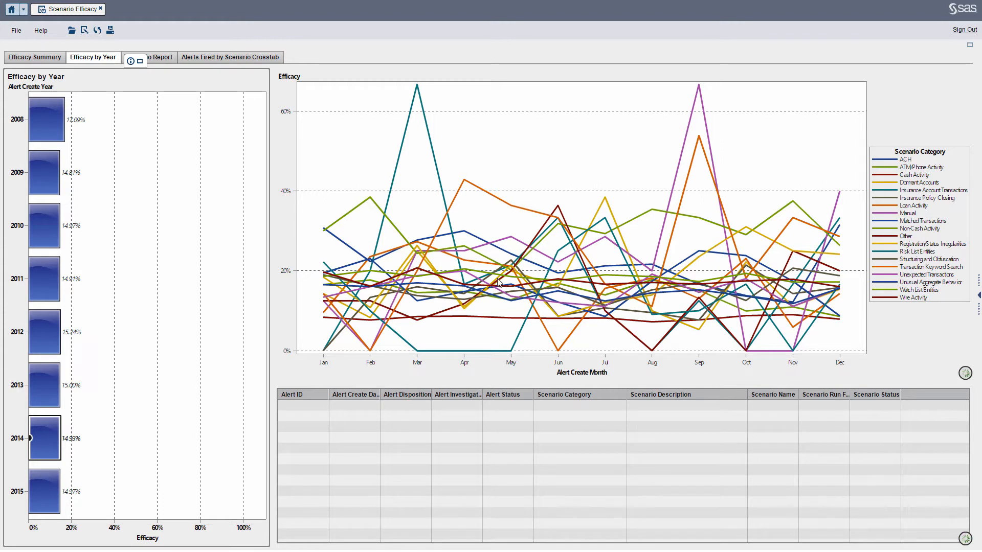
mouse_move(242, 378)
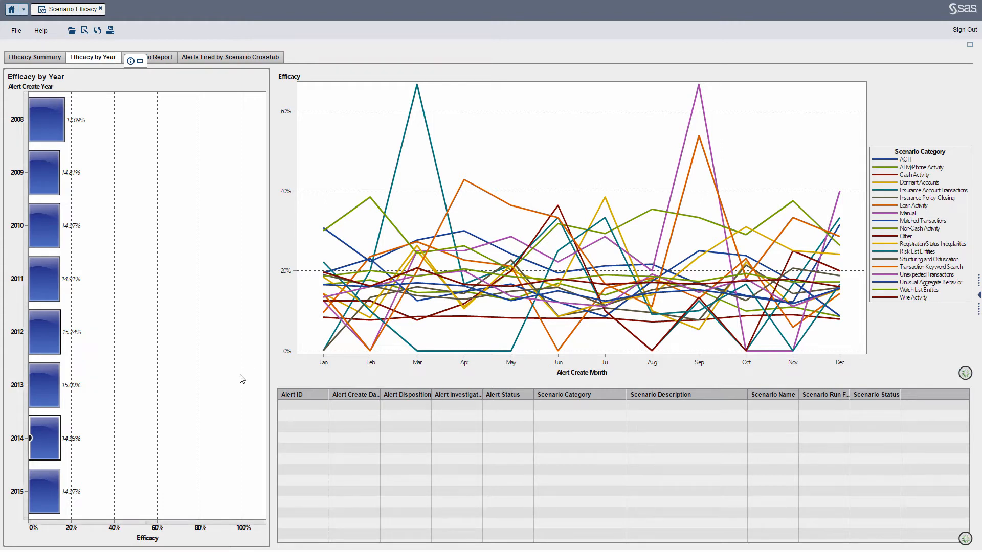
mouse_move(236, 366)
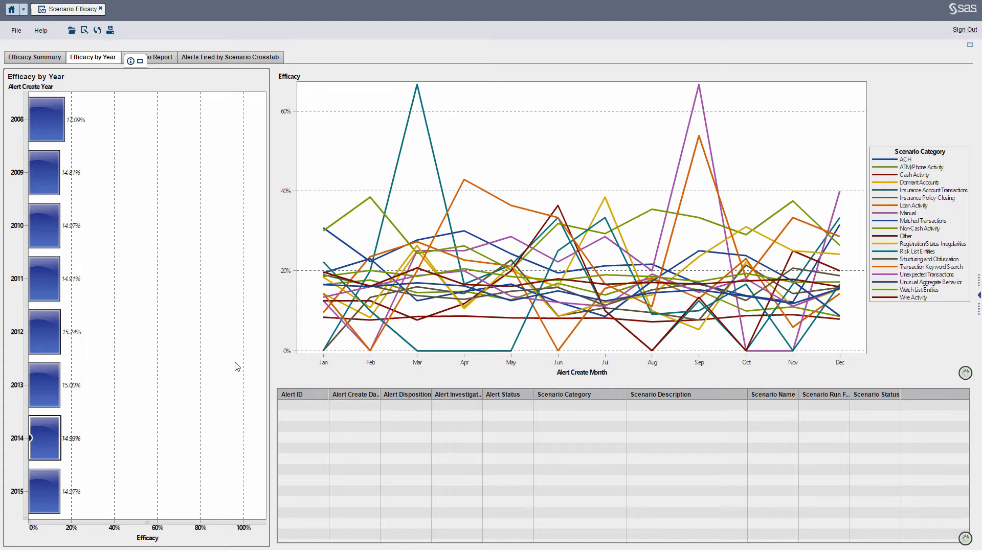
mouse_move(228, 349)
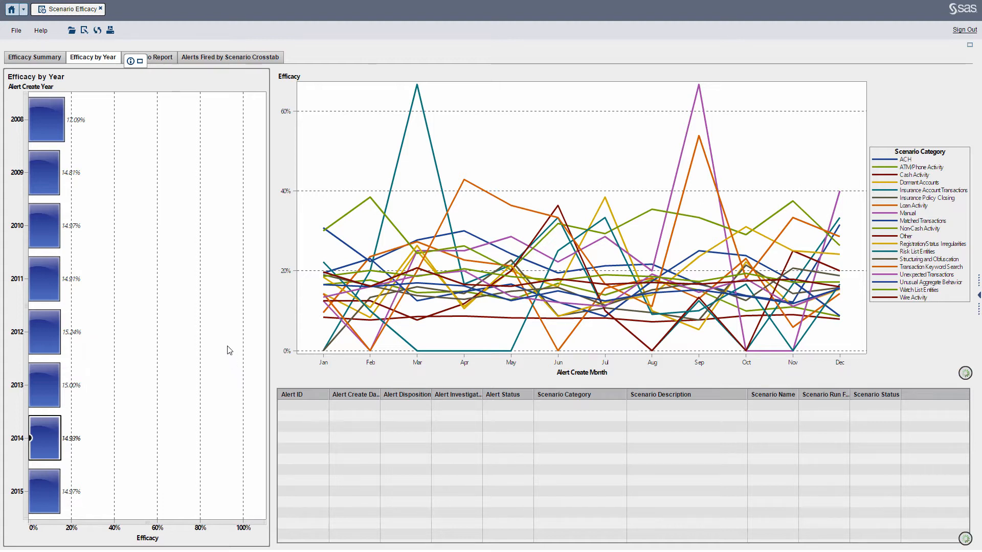
mouse_move(223, 358)
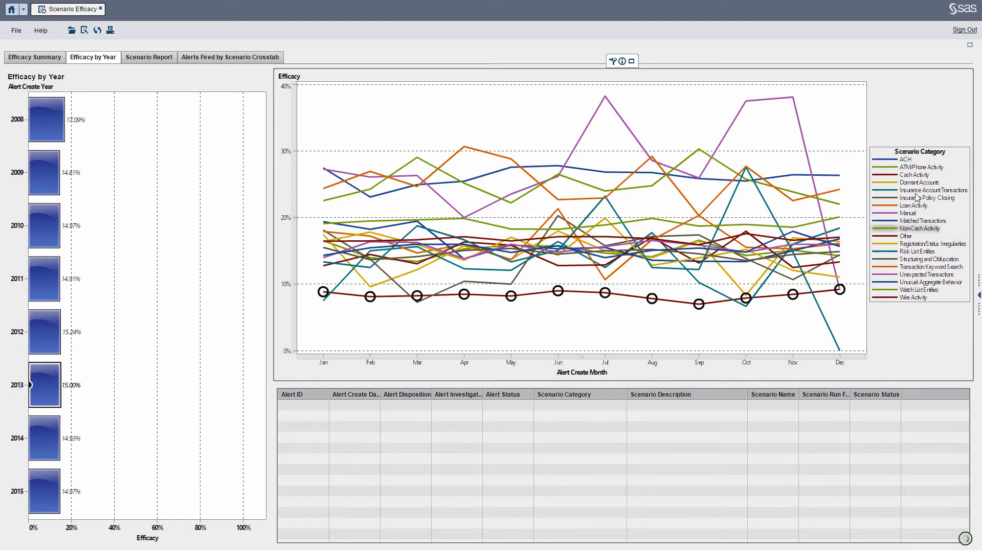
mouse_move(743, 318)
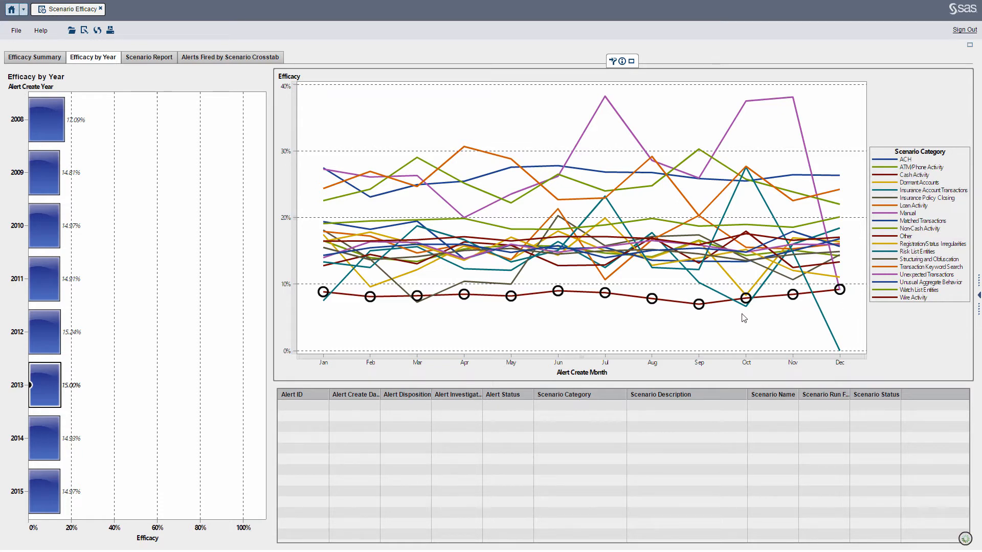
mouse_move(501, 308)
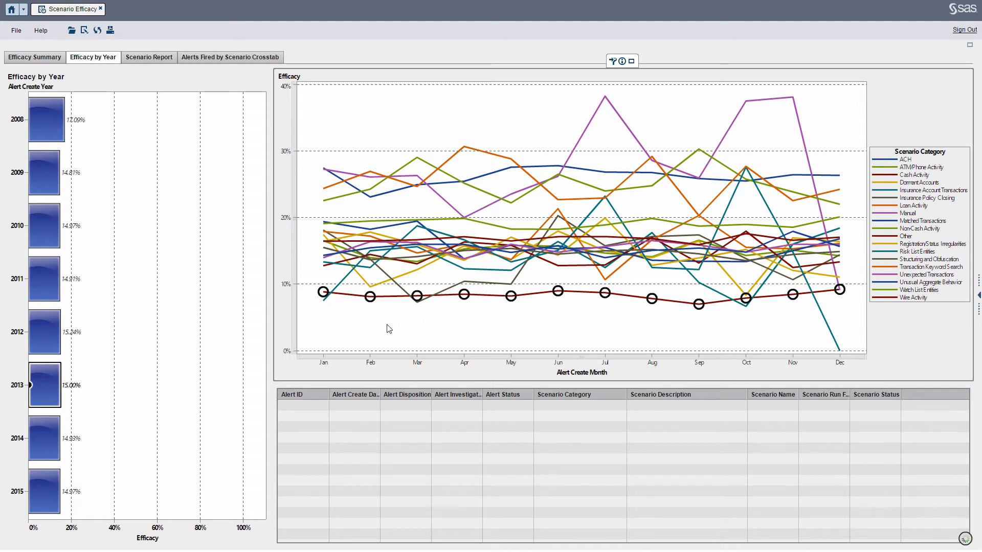
mouse_move(703, 305)
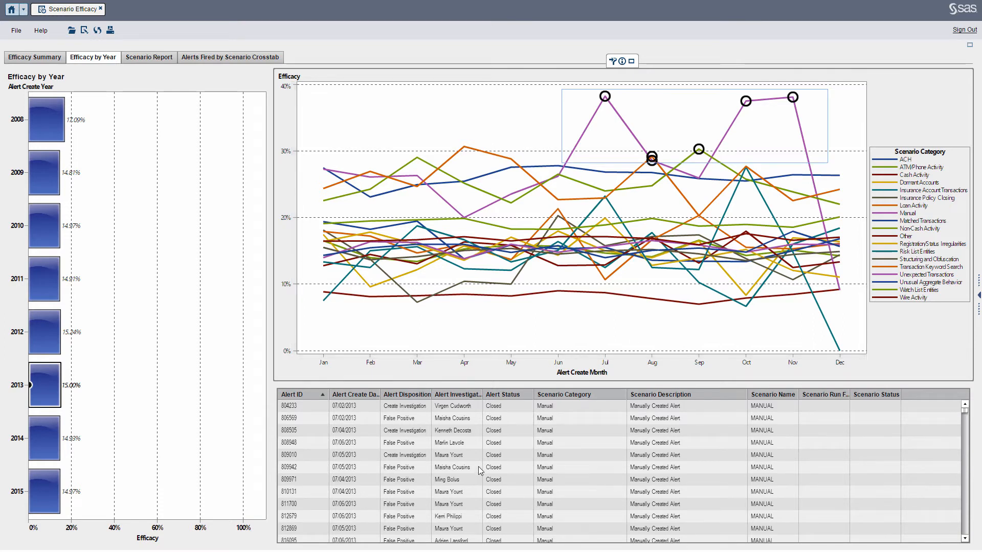
- Bring up the options menu for the Manual alert list and dismiss it
right_click(451, 480)
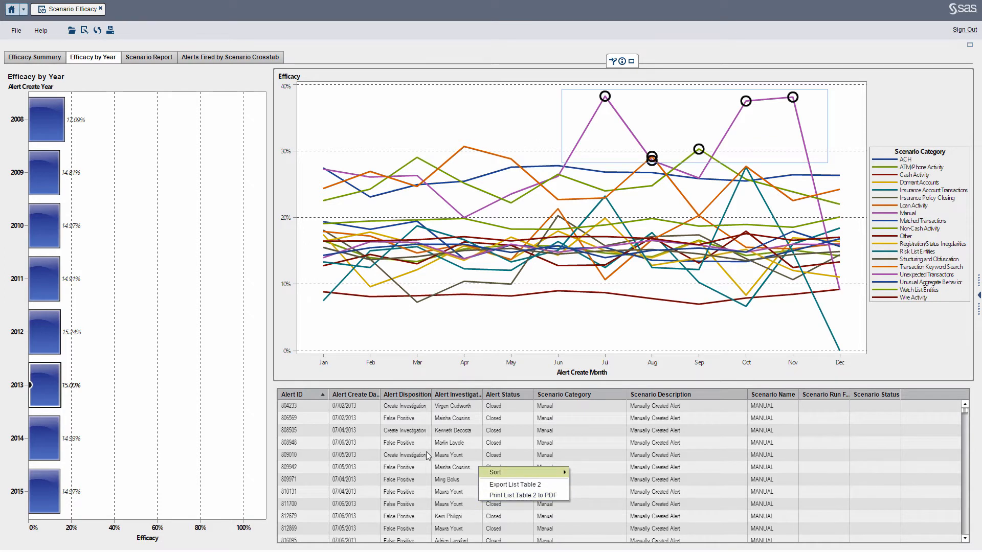
mouse_move(344, 54)
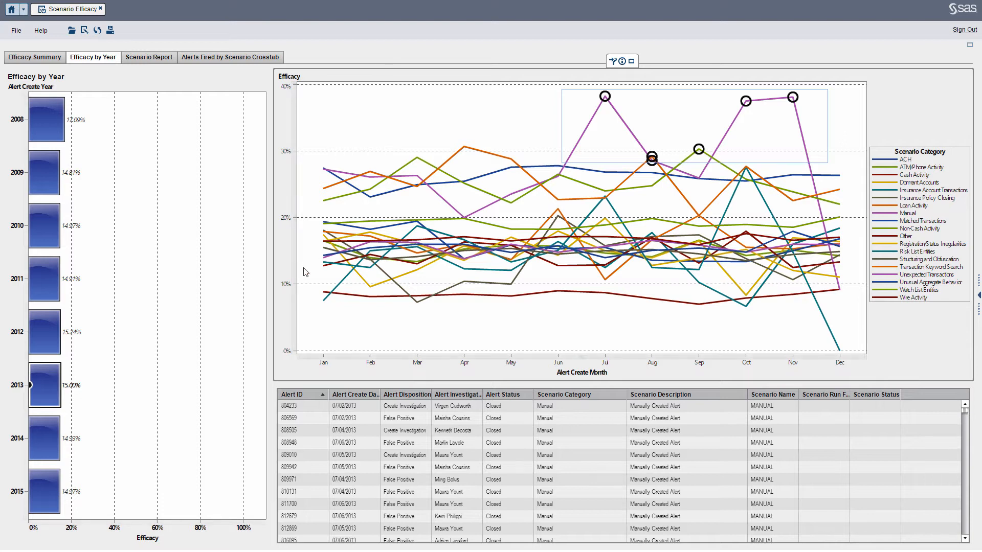
mouse_move(320, 282)
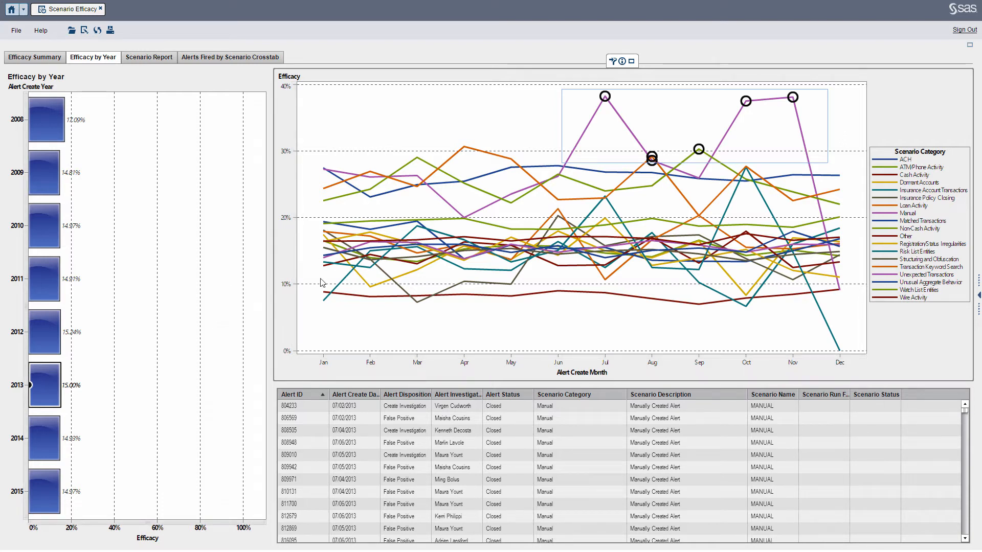
mouse_move(356, 305)
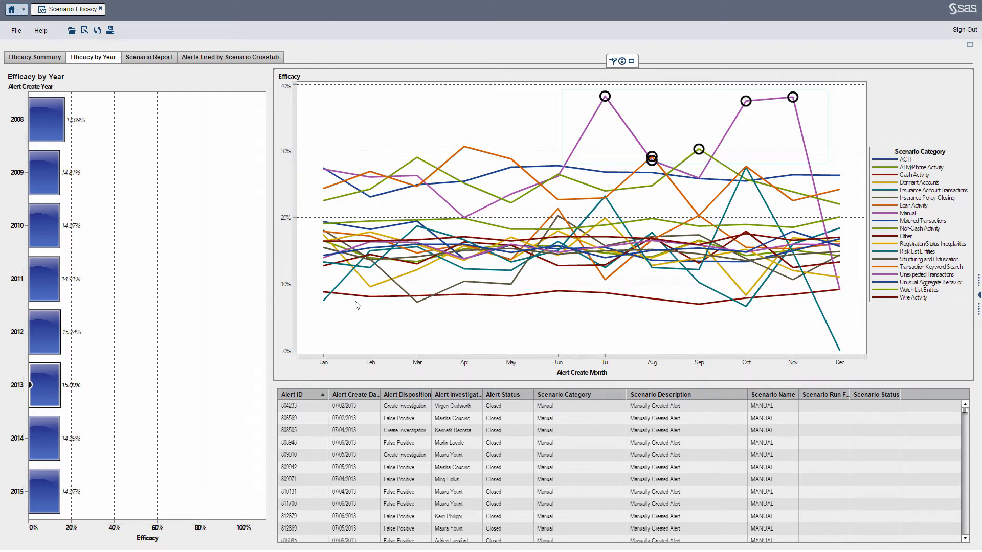
mouse_move(406, 302)
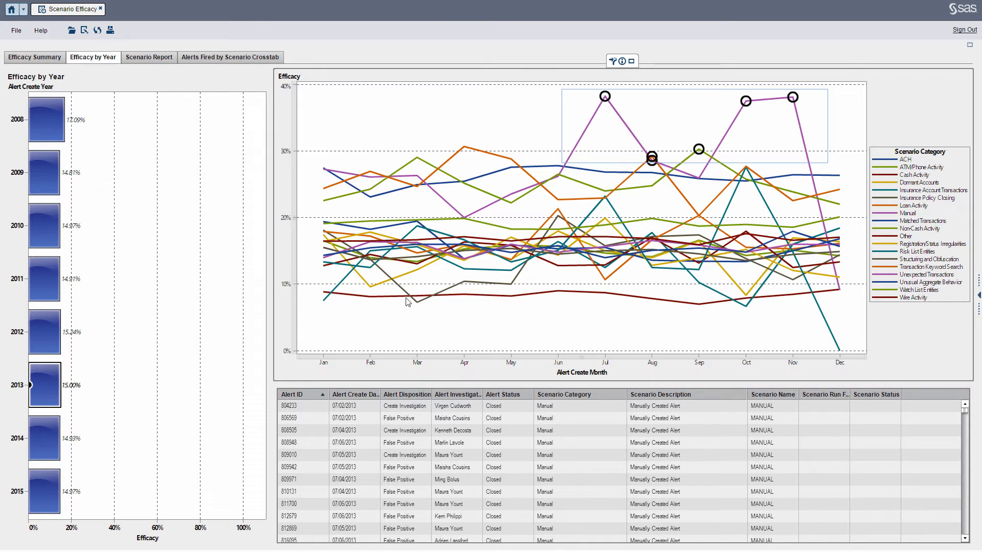
mouse_move(180, 124)
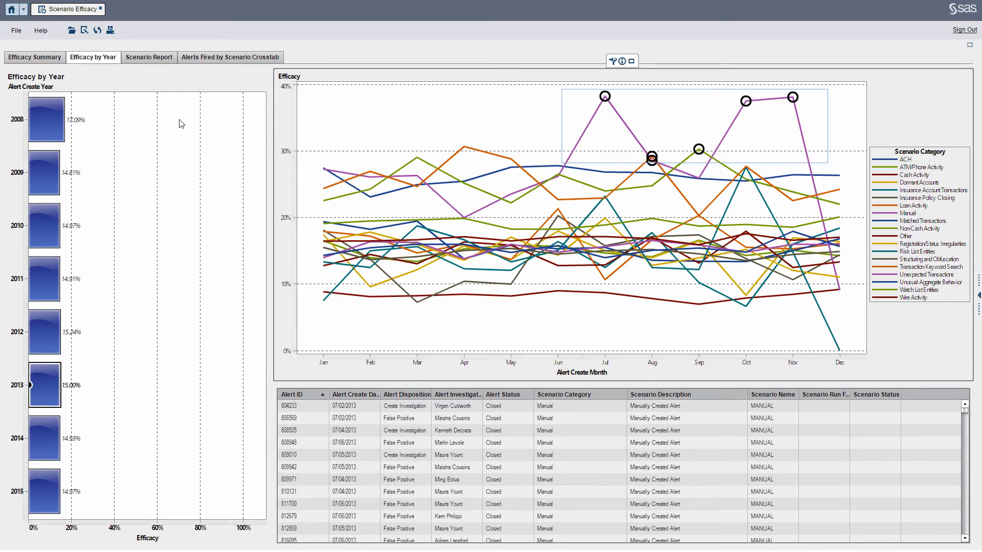
- Show the Scenario Report for SAS10002 with the date range starting at Jan2013 through Mar2015
click(148, 57)
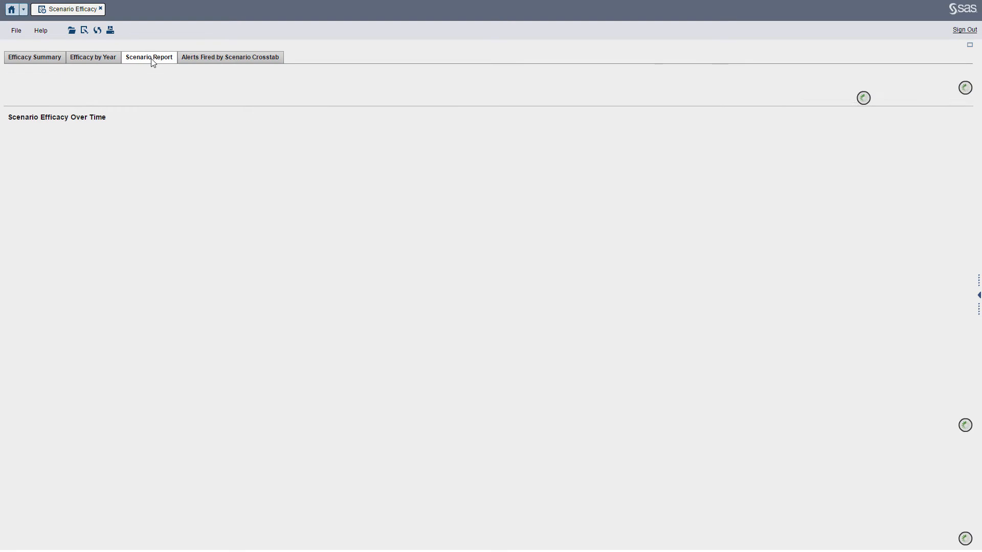
click(148, 57)
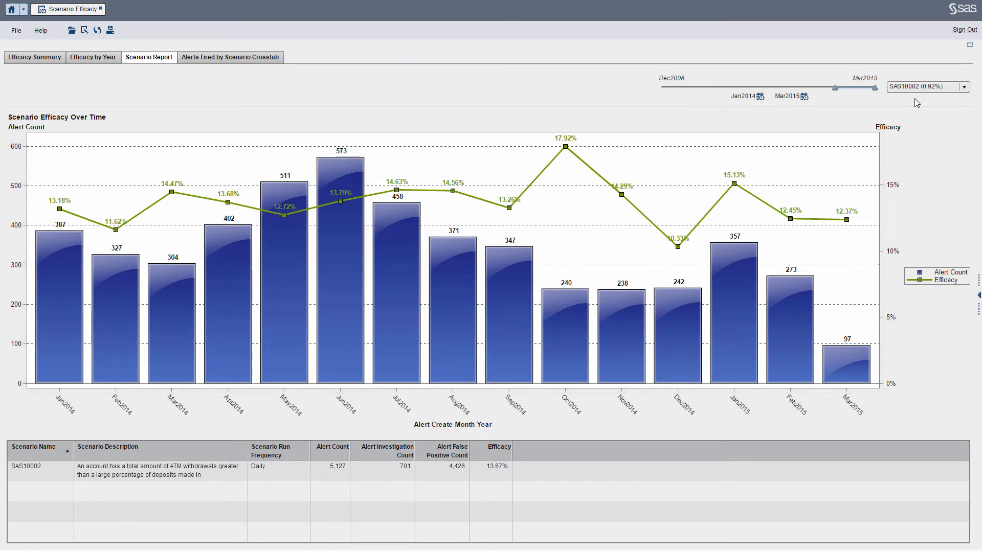
mouse_move(922, 105)
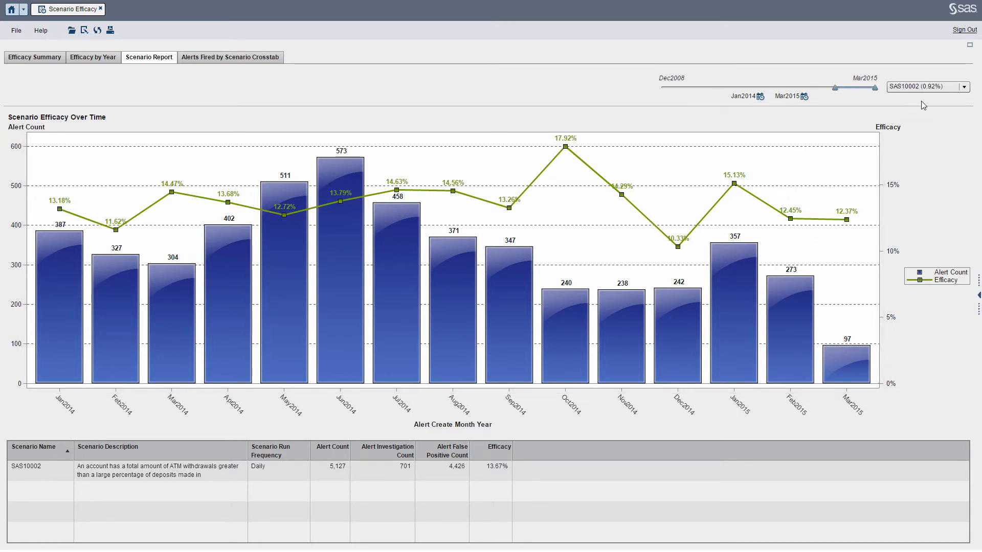
mouse_move(846, 117)
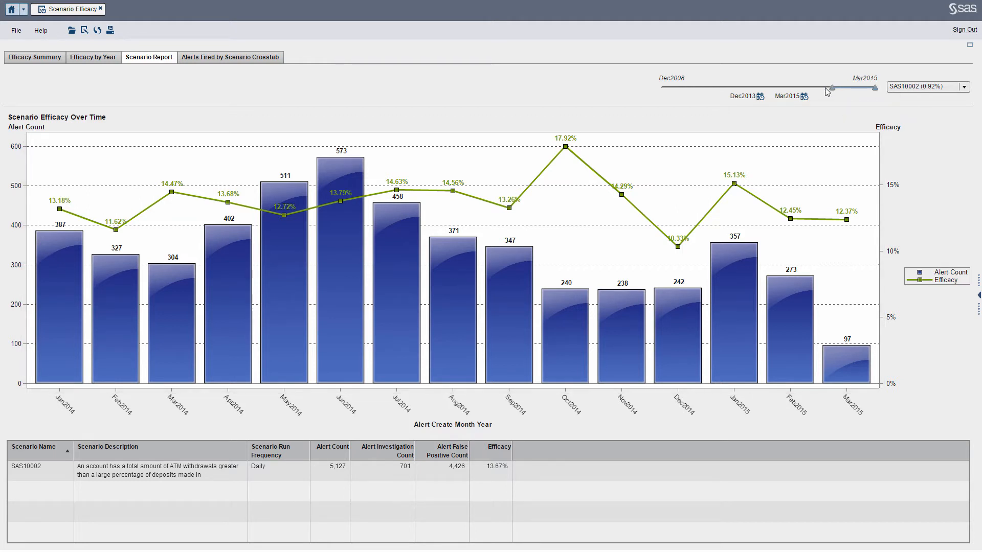
drag(830, 87, 799, 87)
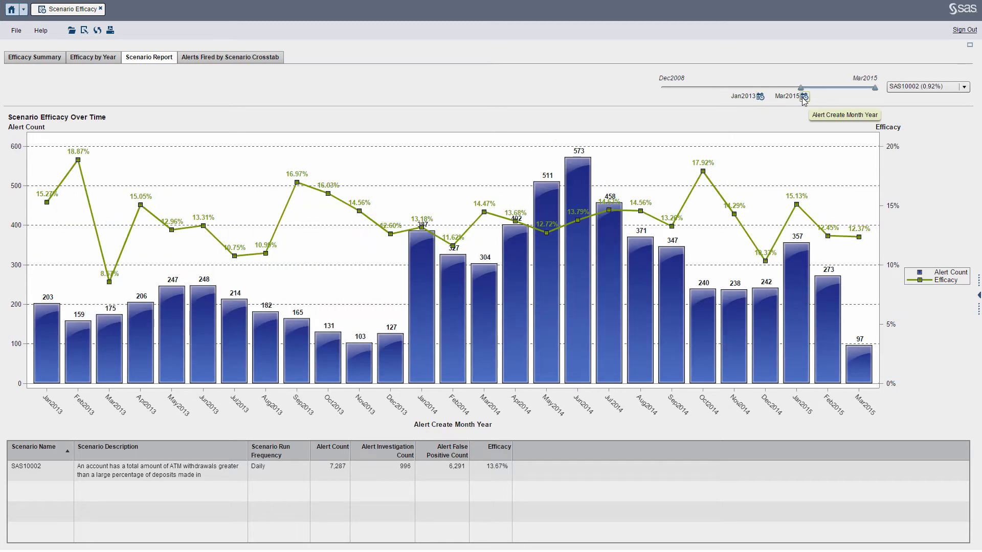
mouse_move(934, 91)
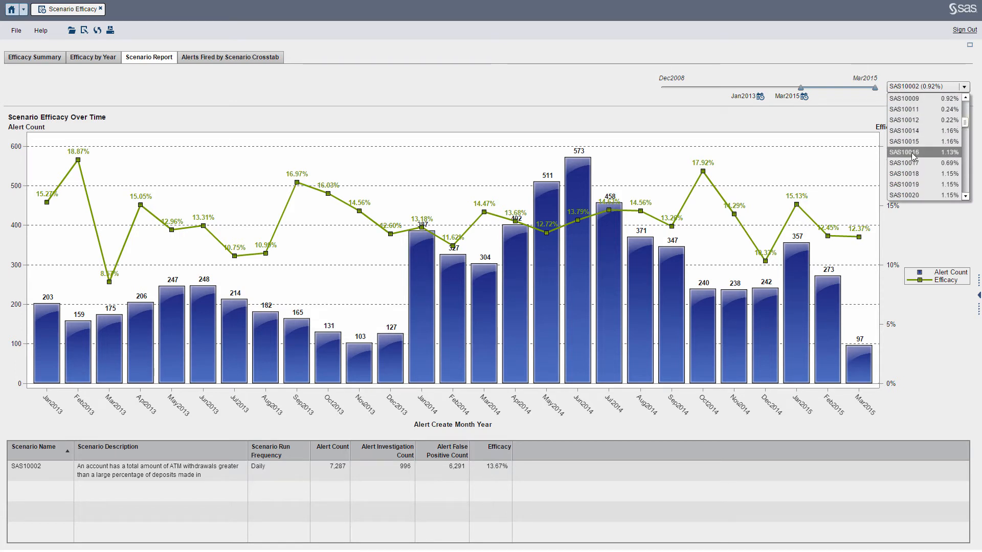
mouse_move(928, 154)
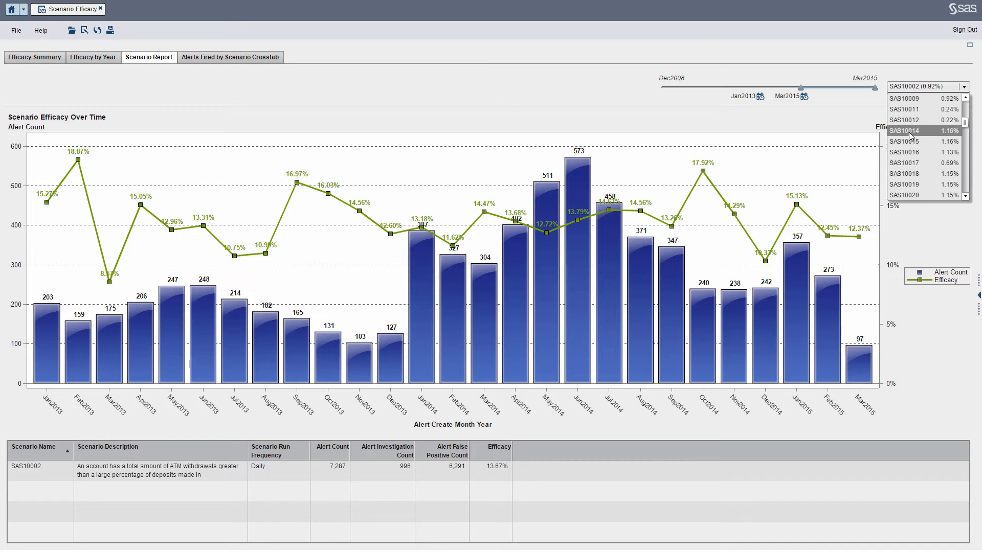
- Chart scenario SAS10014, showing 9,155 alerts and 14.61% efficacy for Jan2013–Mar2015
click(908, 130)
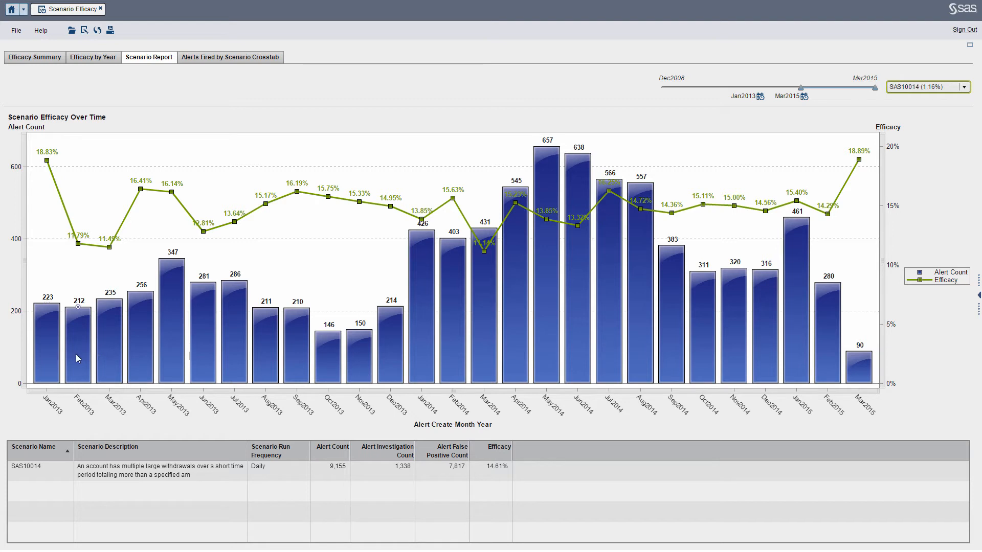
mouse_move(515, 319)
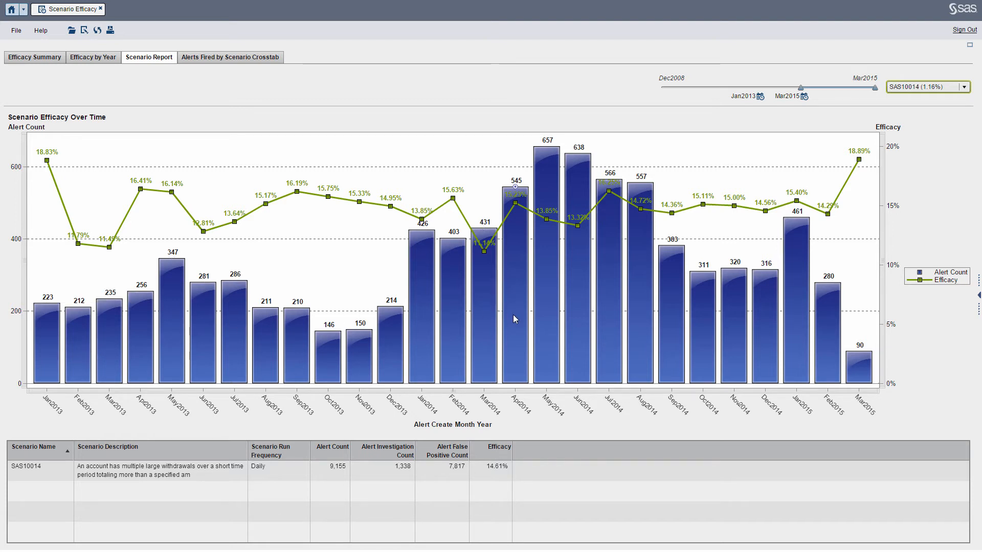
mouse_move(489, 216)
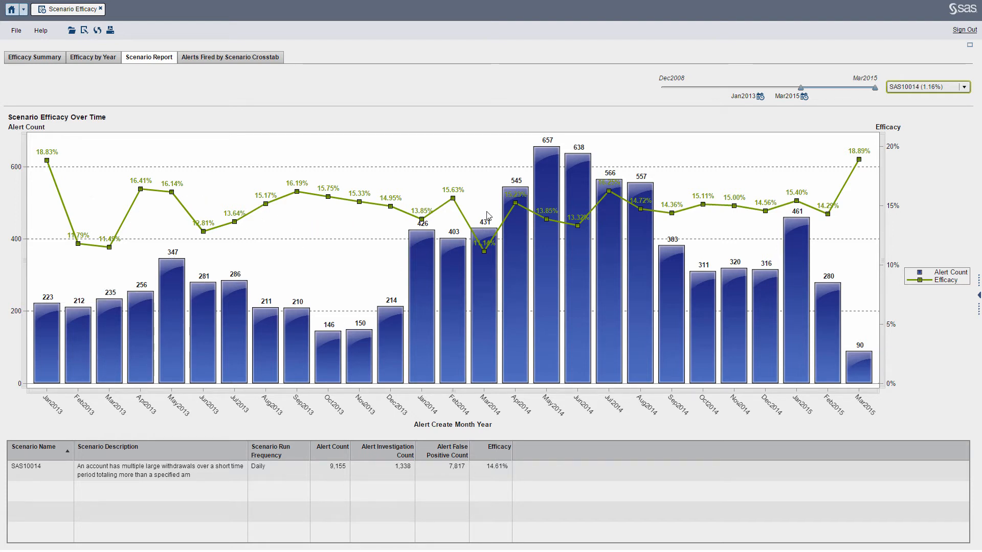
mouse_move(681, 229)
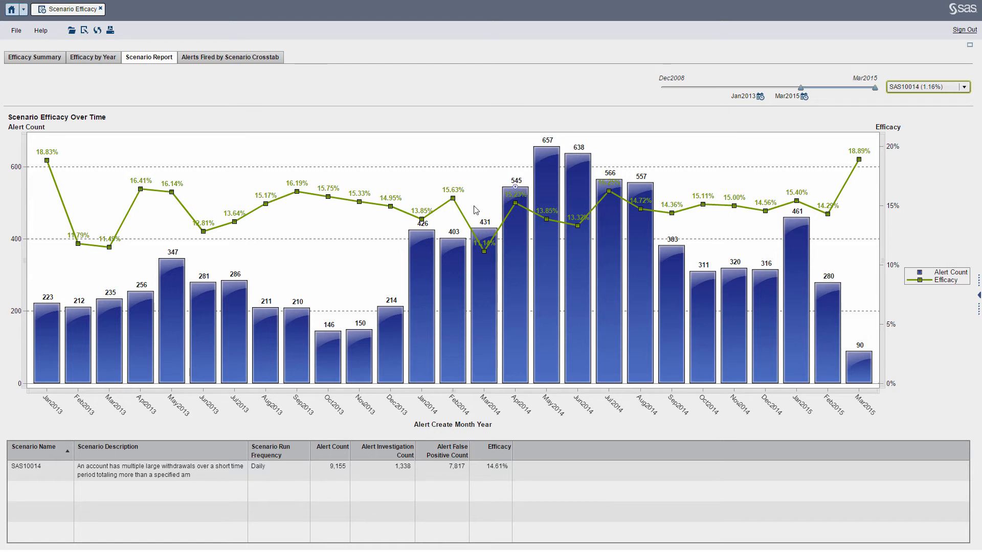
mouse_move(110, 29)
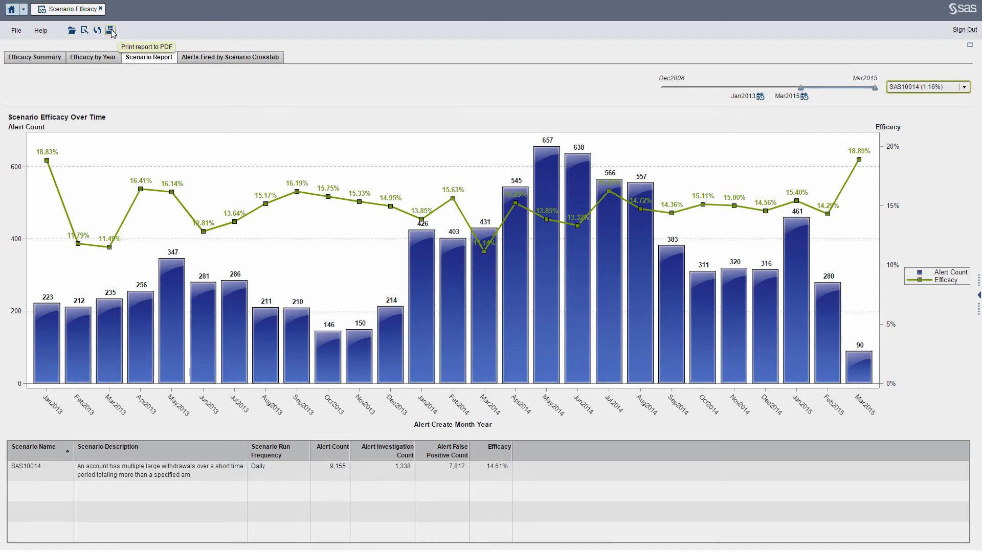
- Print a PDF containing only the Scenario Report items for SAS10014
click(110, 30)
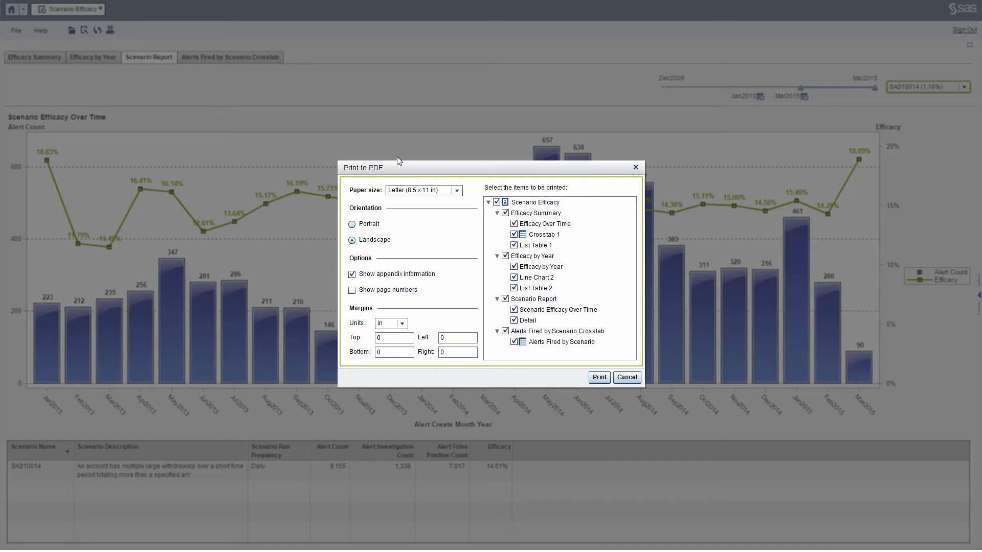
mouse_move(418, 200)
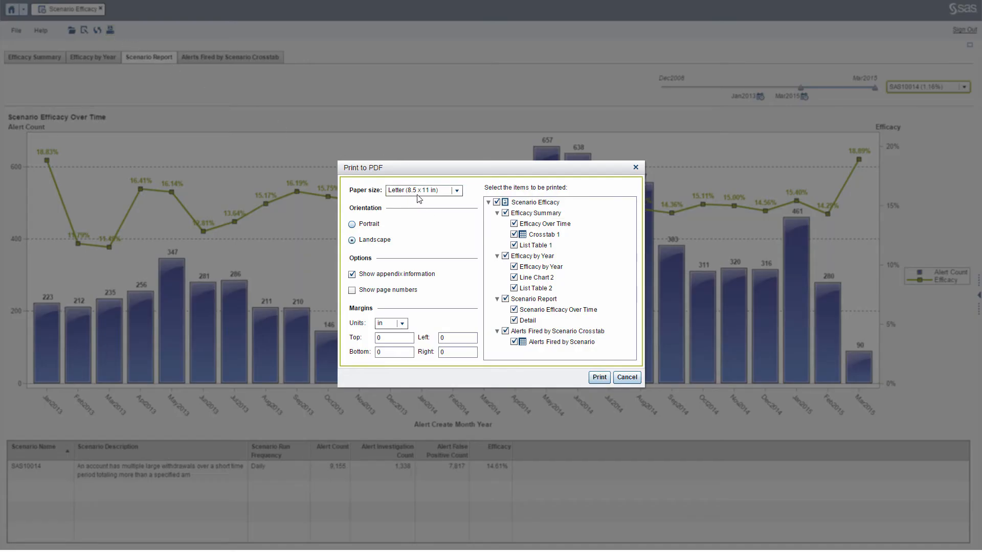
click(496, 202)
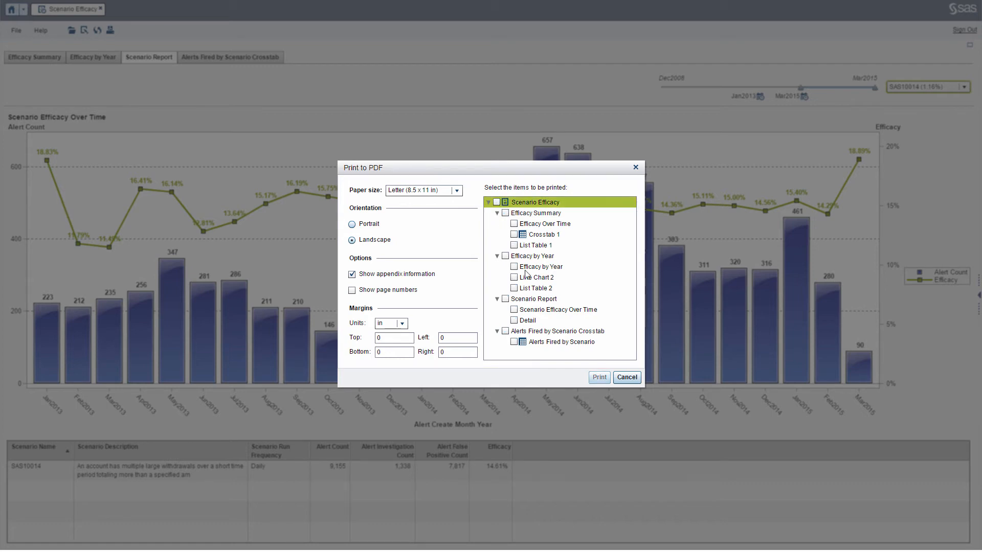
click(505, 299)
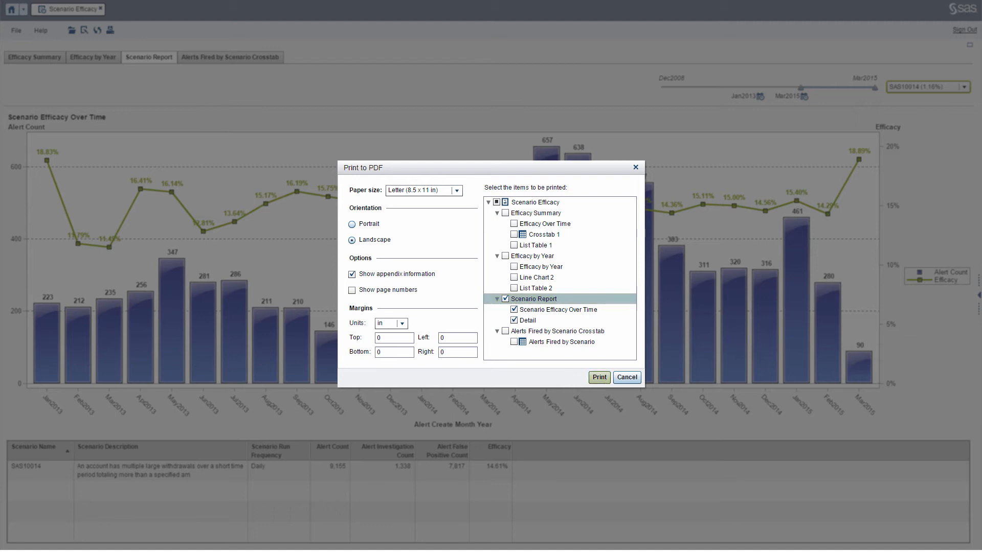
click(626, 378)
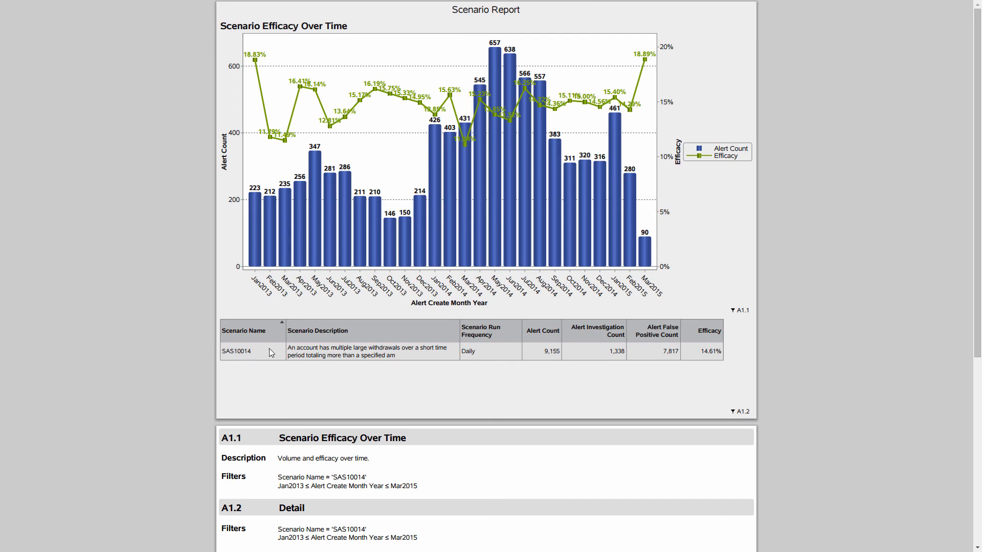
scroll(down, 3)
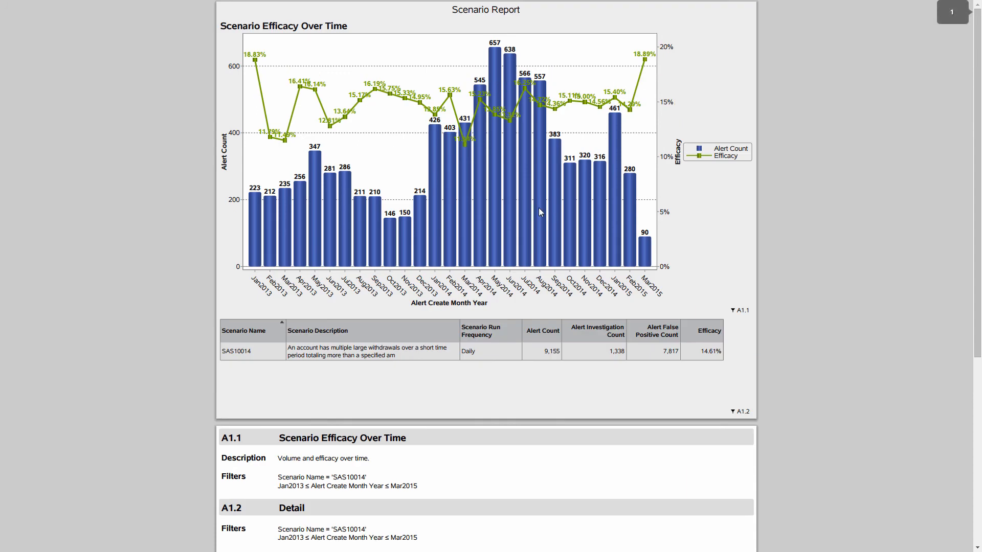
mouse_move(581, 253)
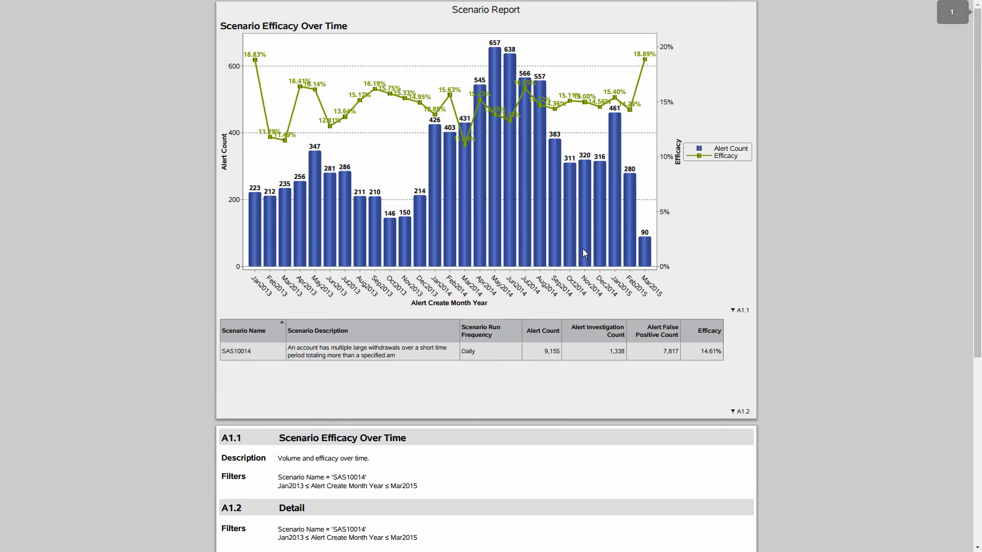